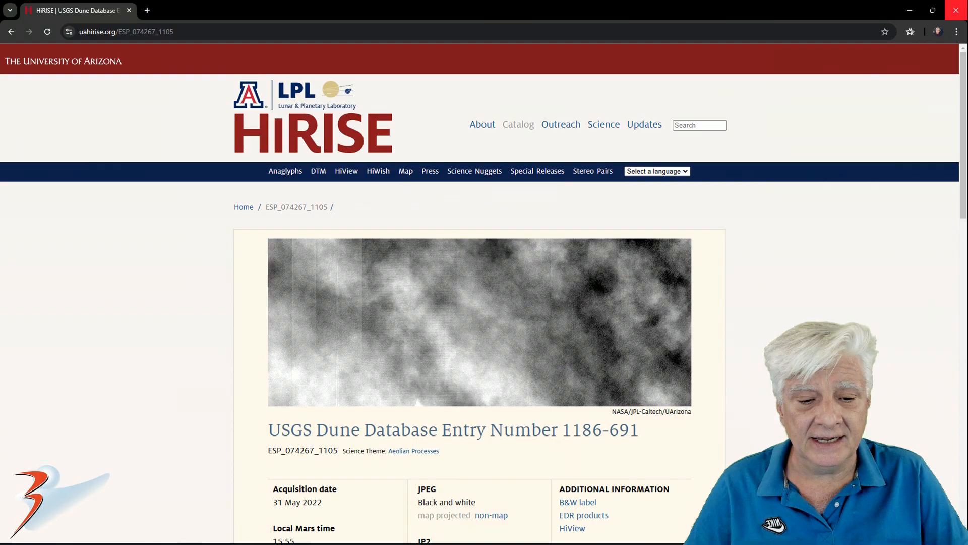
- Scroll the image viewer to show the wide HiRISE crop with its boxed target area
scroll("down", 3)
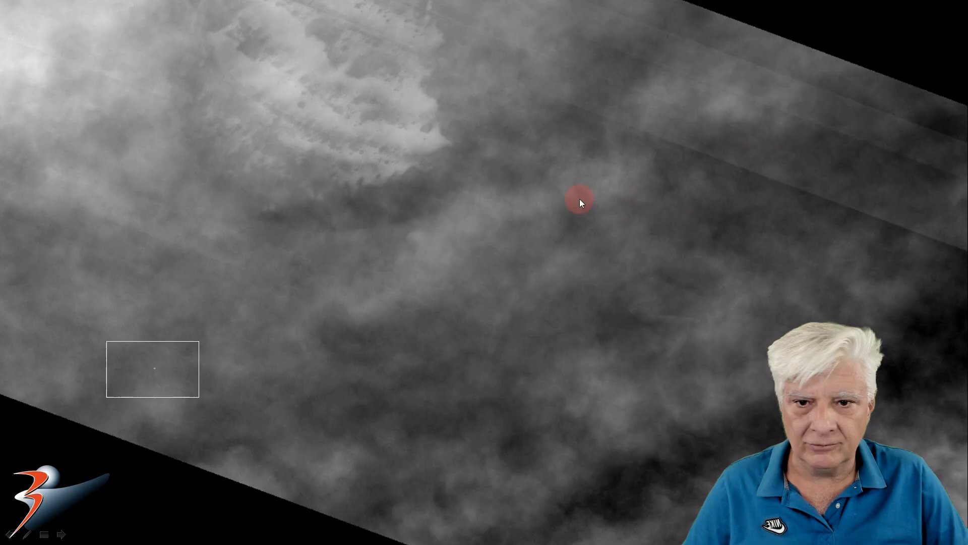
mouse_move(848, 107)
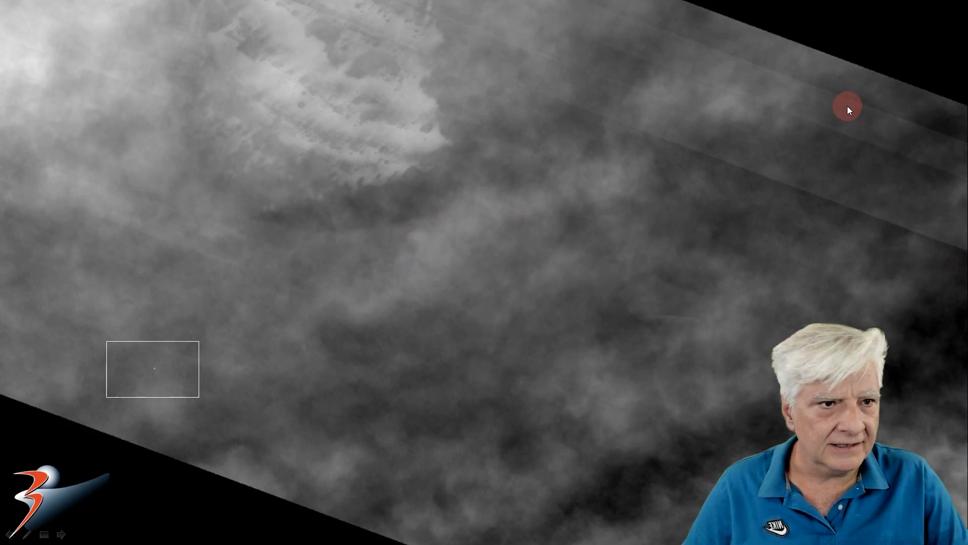
mouse_move(898, 173)
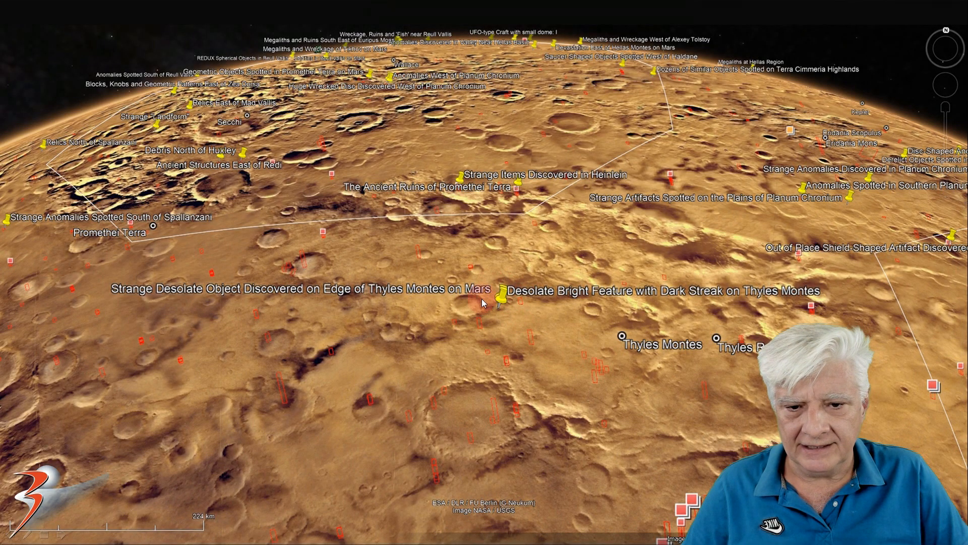
mouse_move(525, 219)
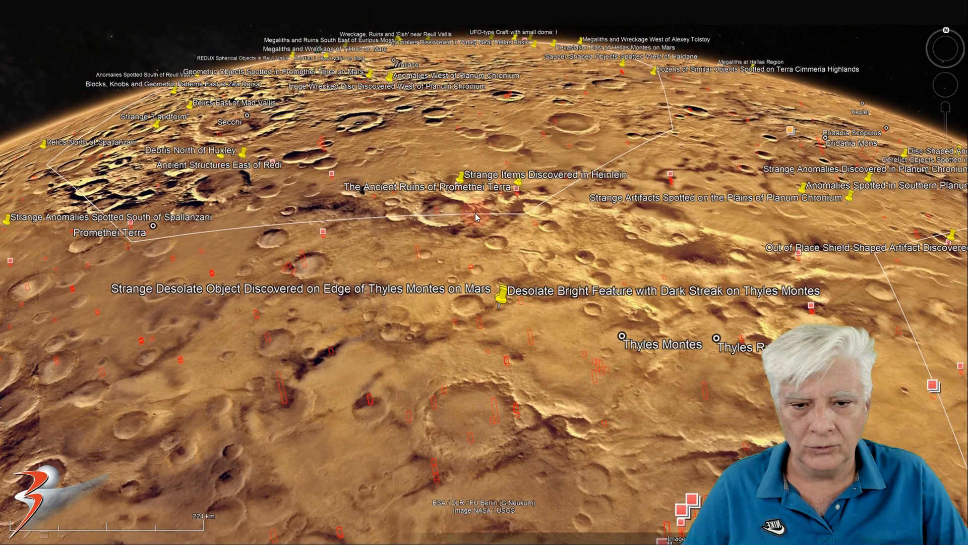
mouse_move(506, 273)
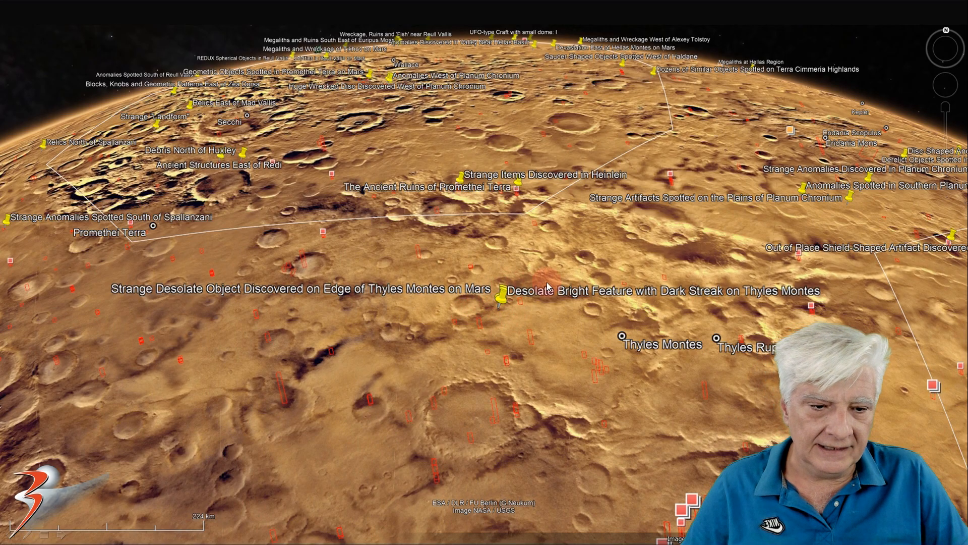
mouse_move(503, 316)
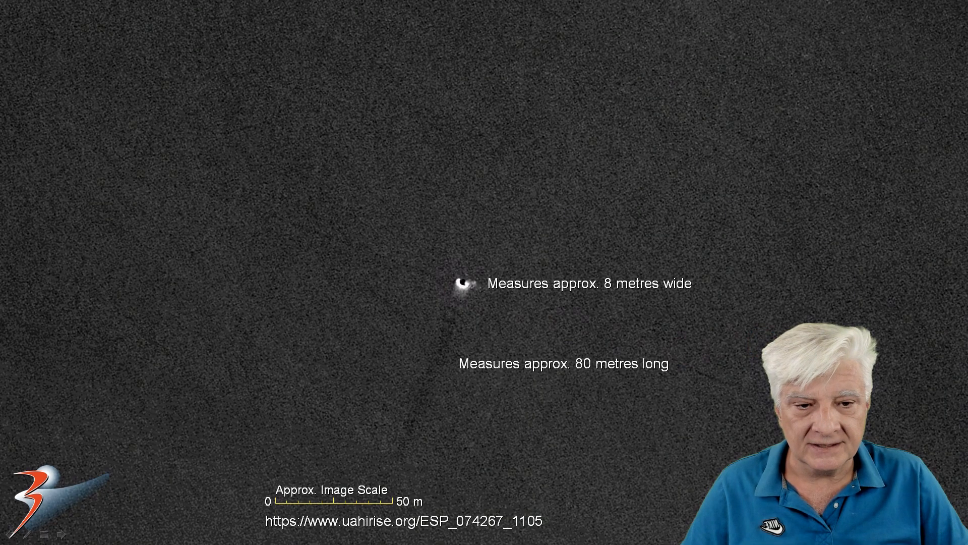
- Bring up the annotated close-up: 8 m feature, 80 m streak, 50 m scale bar
left_click(496, 311)
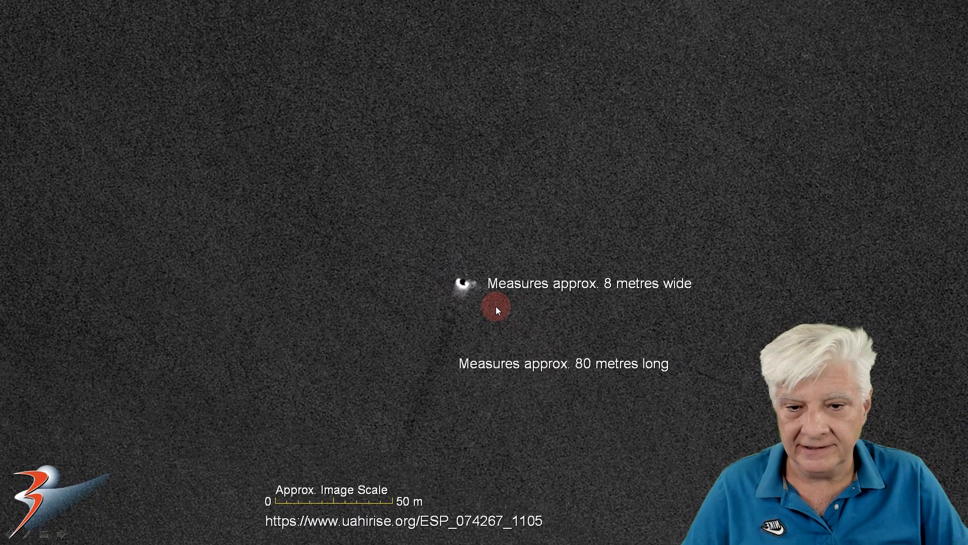
mouse_move(446, 330)
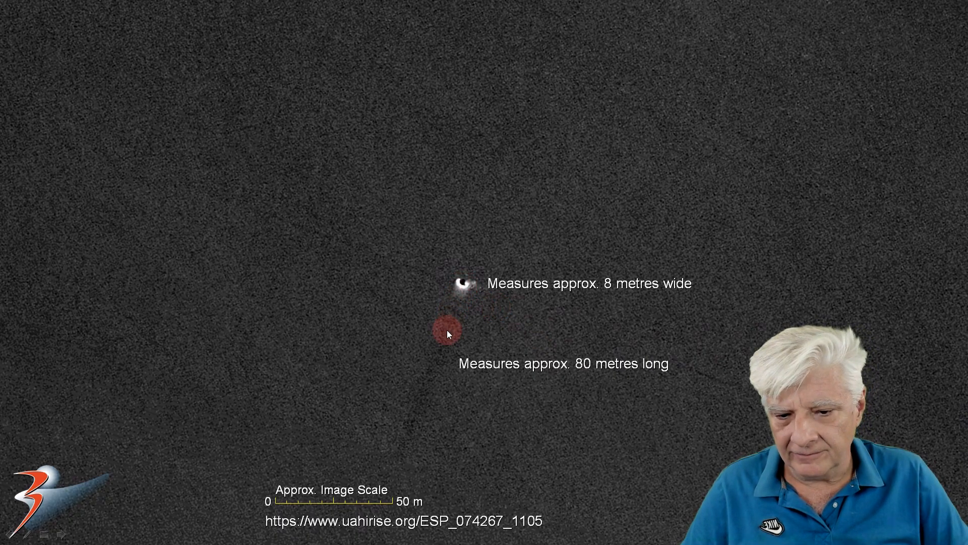
mouse_move(432, 387)
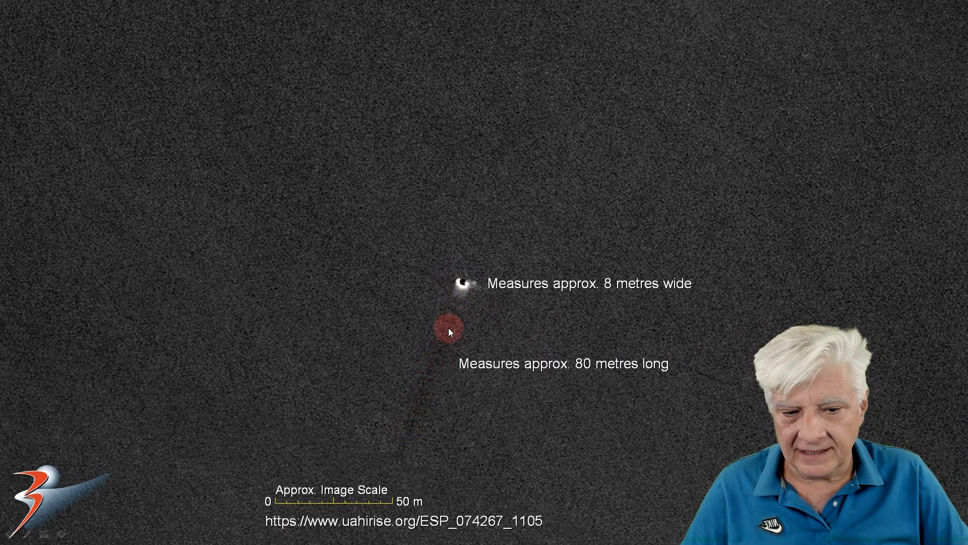
mouse_move(423, 399)
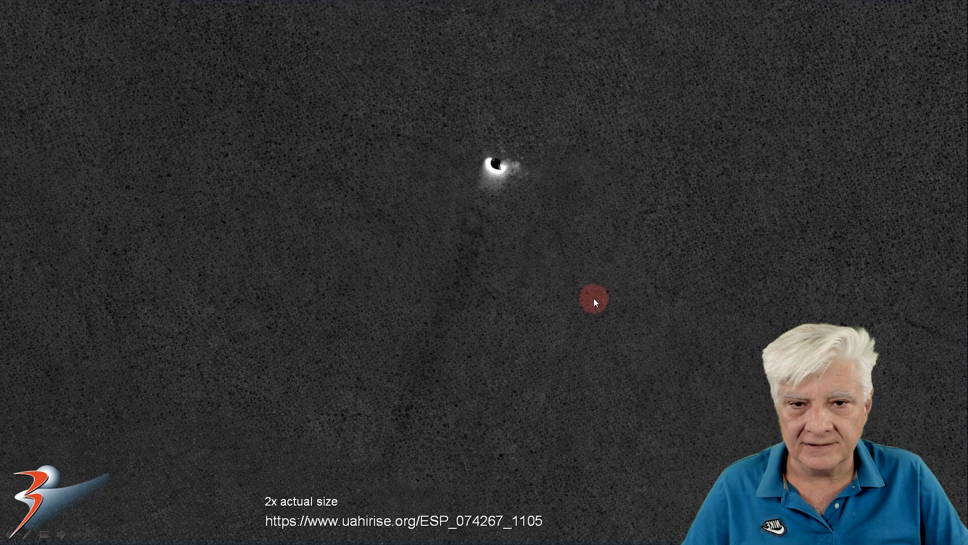
mouse_move(466, 226)
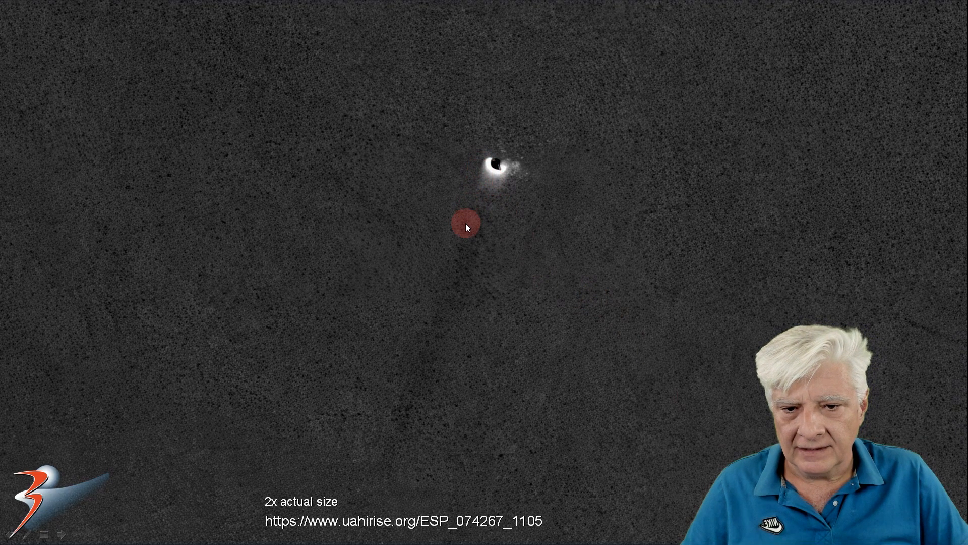
mouse_move(399, 424)
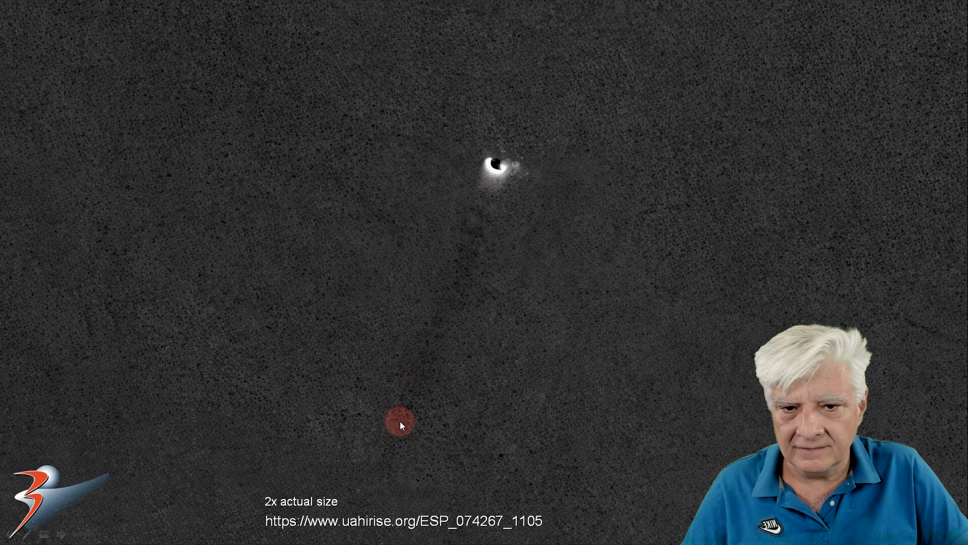
mouse_move(499, 217)
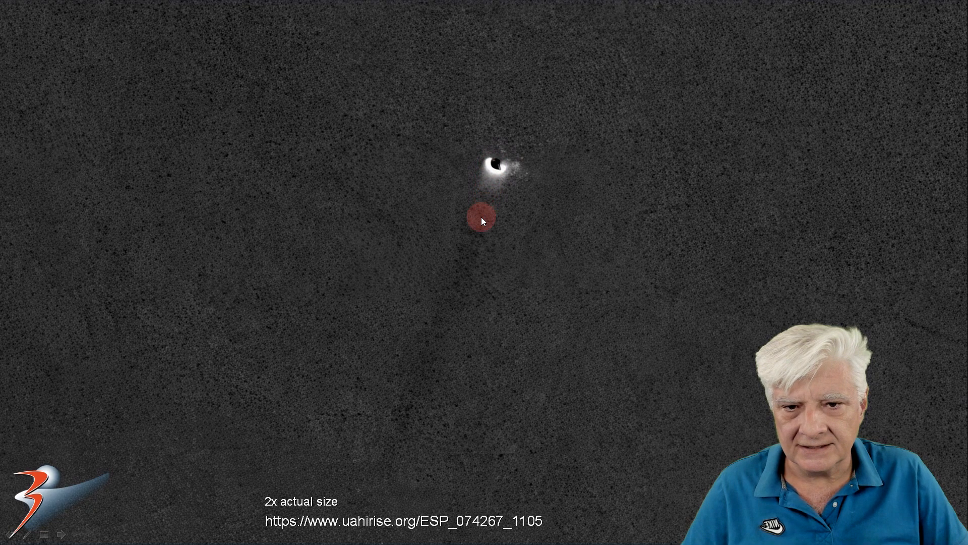
mouse_move(481, 246)
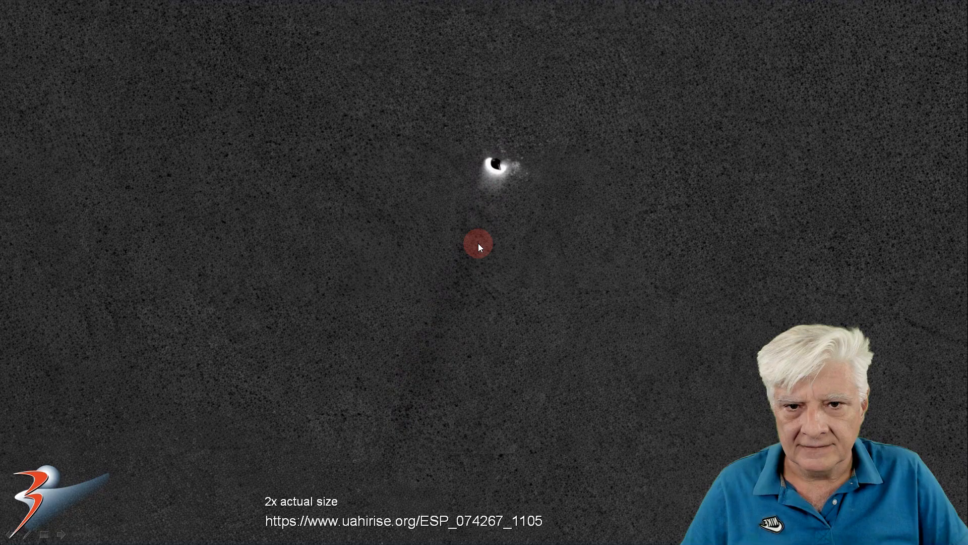
mouse_move(492, 194)
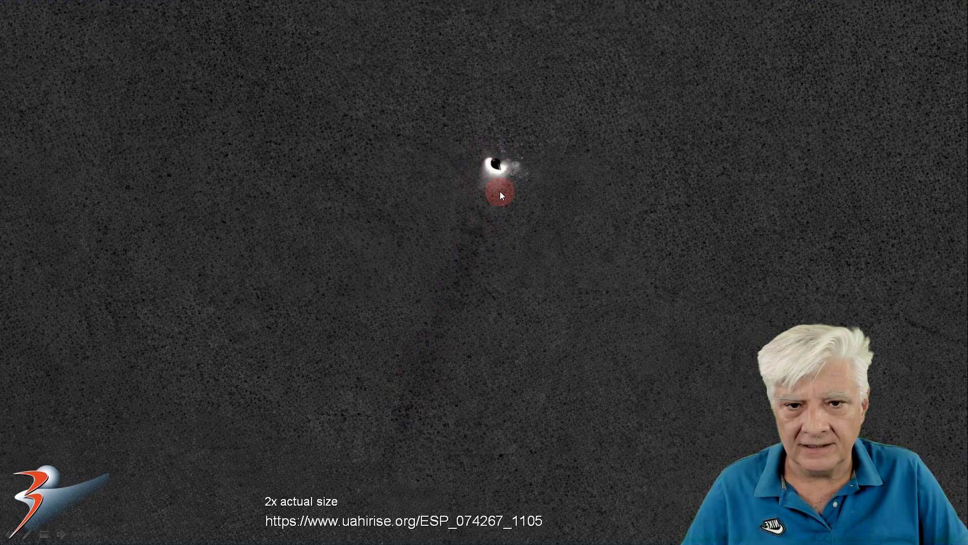
mouse_move(414, 404)
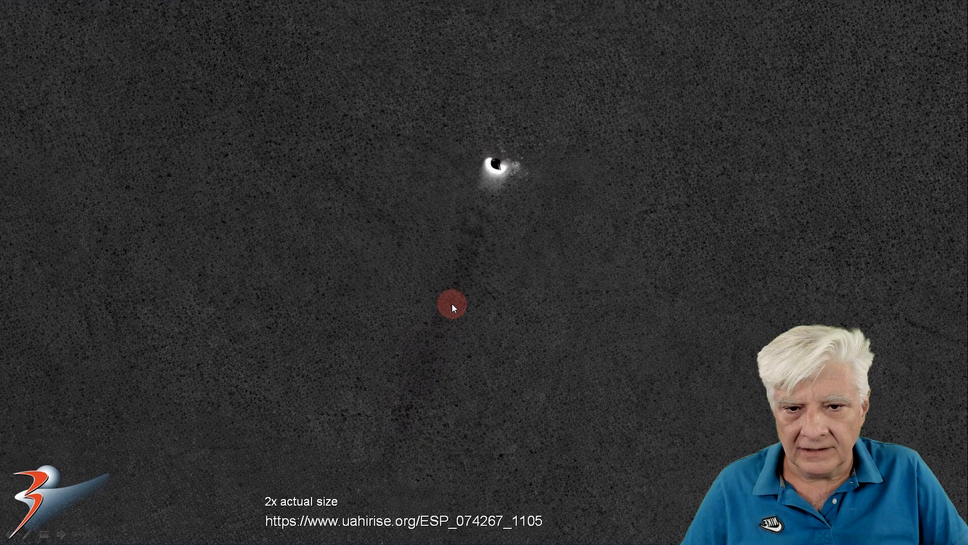
mouse_move(457, 299)
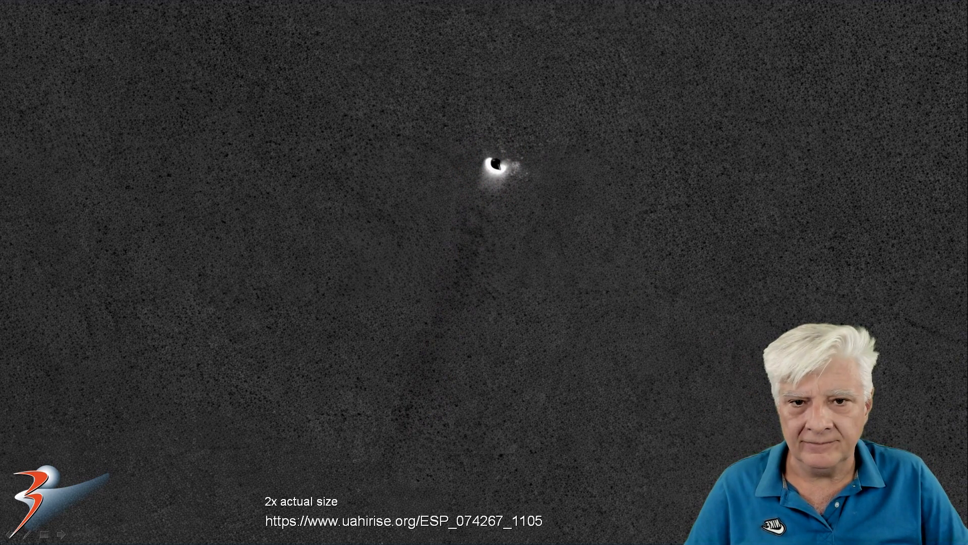
- Advance the image viewer from the 2x crop to the 6x actual-size crop
left_click(598, 399)
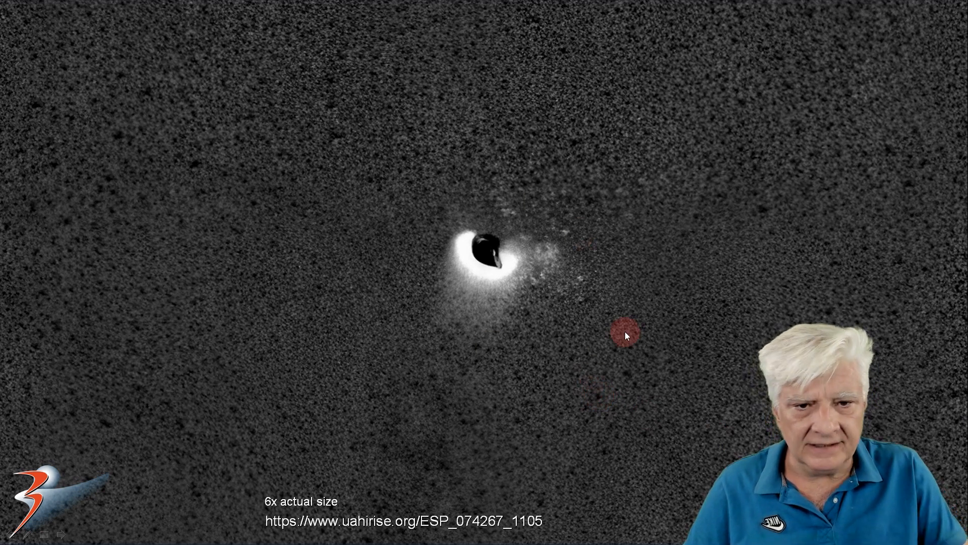
mouse_move(525, 394)
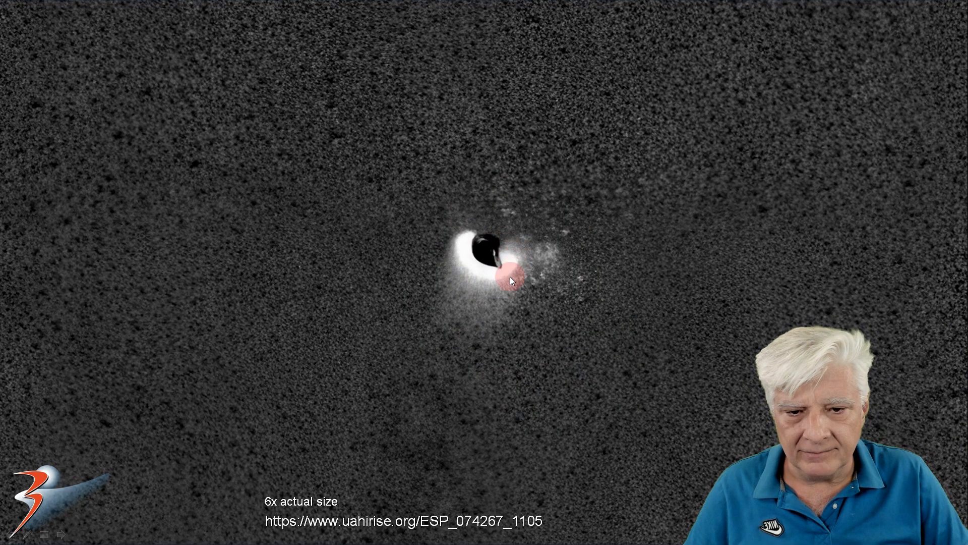
mouse_move(476, 238)
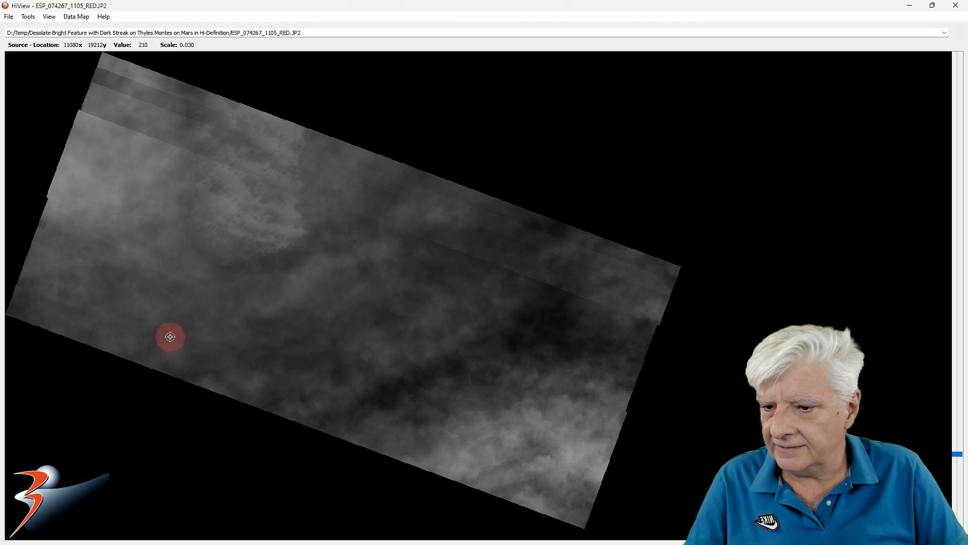
- Show ESP_074267_1105_RED at Actual Size in HiView and pan across the terrain
right_click(170, 336)
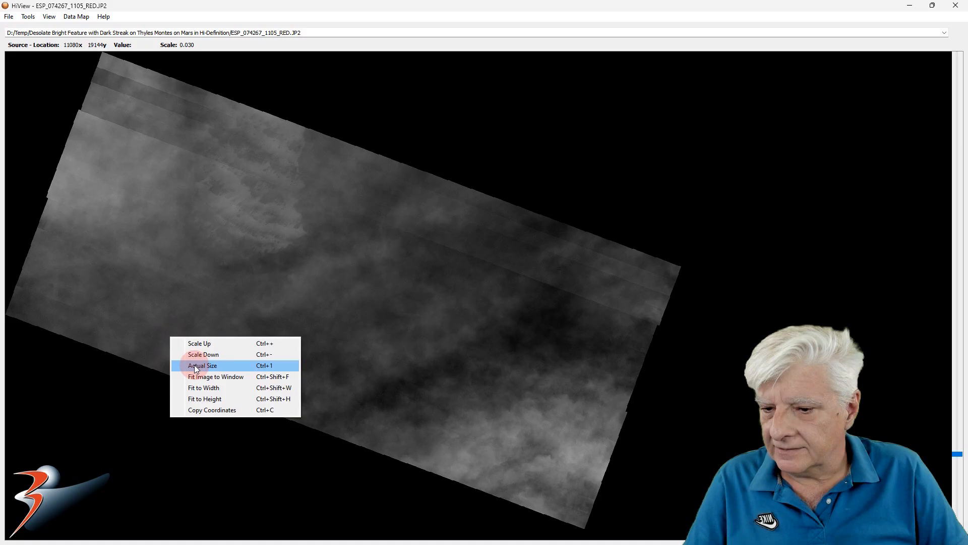
left_click(202, 365)
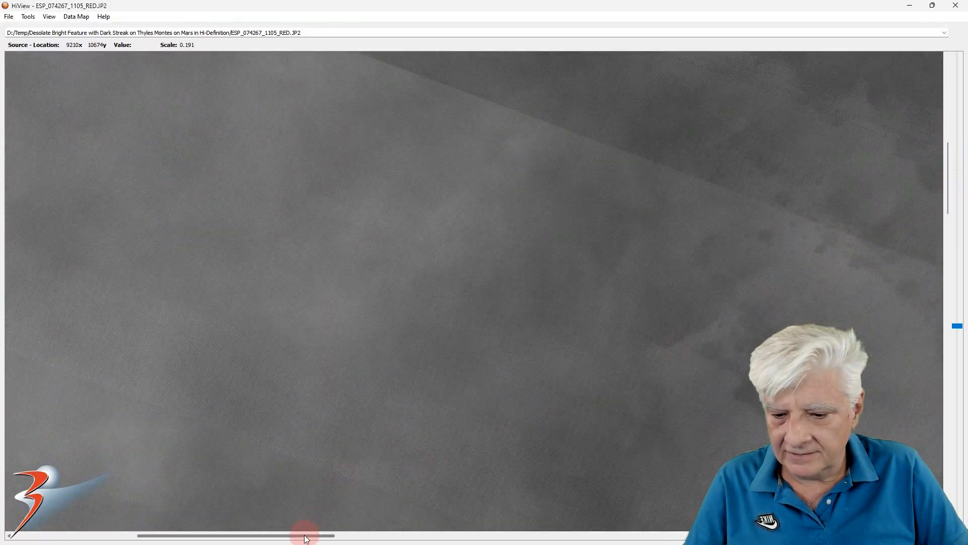
left_click_drag(303, 534, 482, 534)
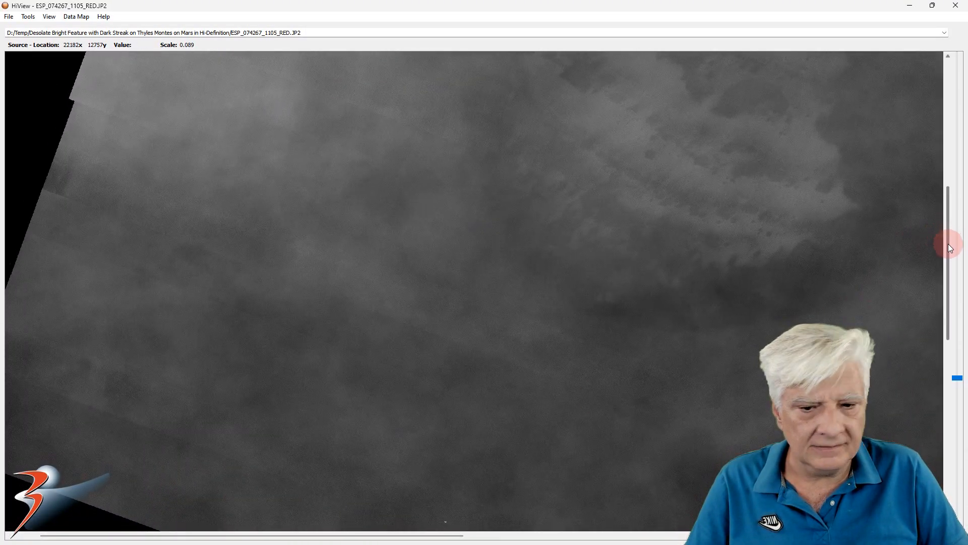
scroll("down", 3)
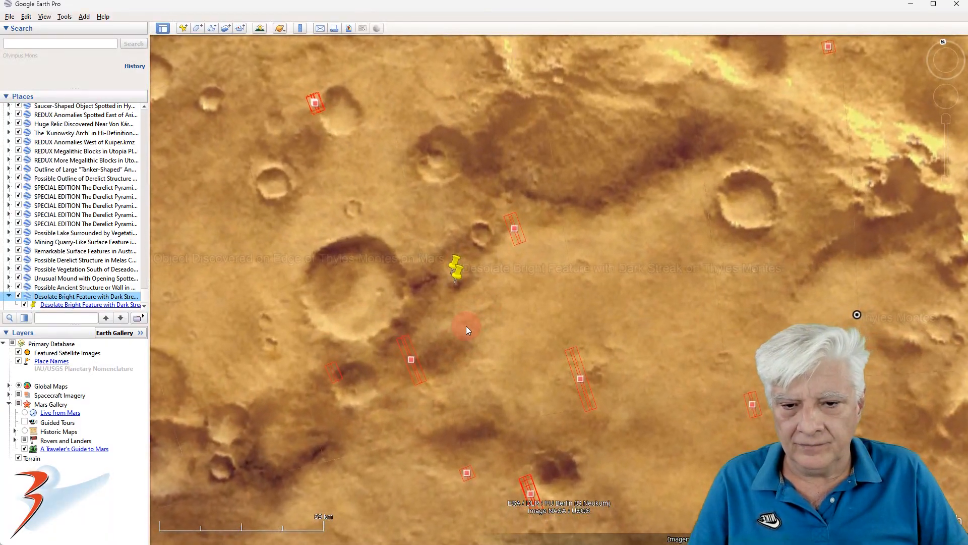
- Zoom out from the placemark to show the Thyles Montes and Thyles Rupes labels
scroll("down", 3)
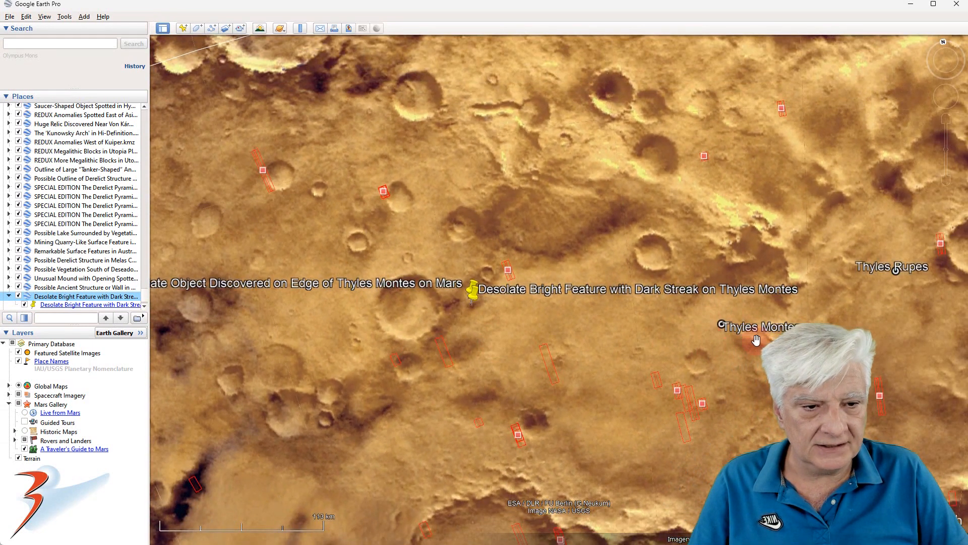
mouse_move(528, 236)
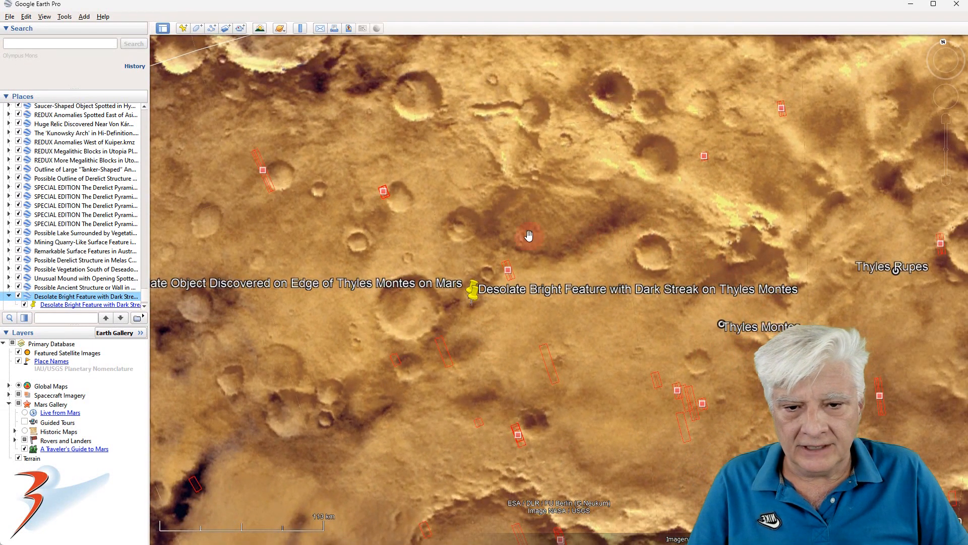
mouse_move(642, 212)
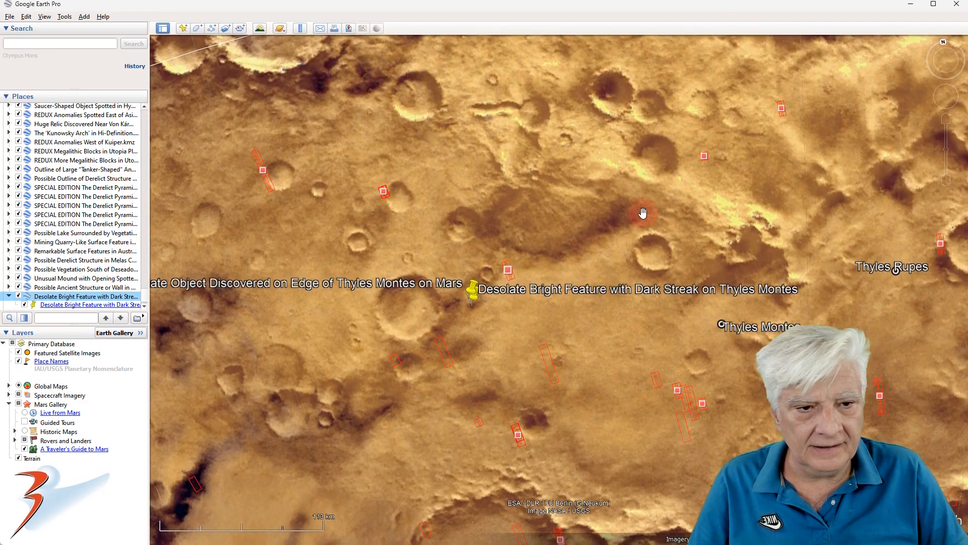
left_click(473, 290)
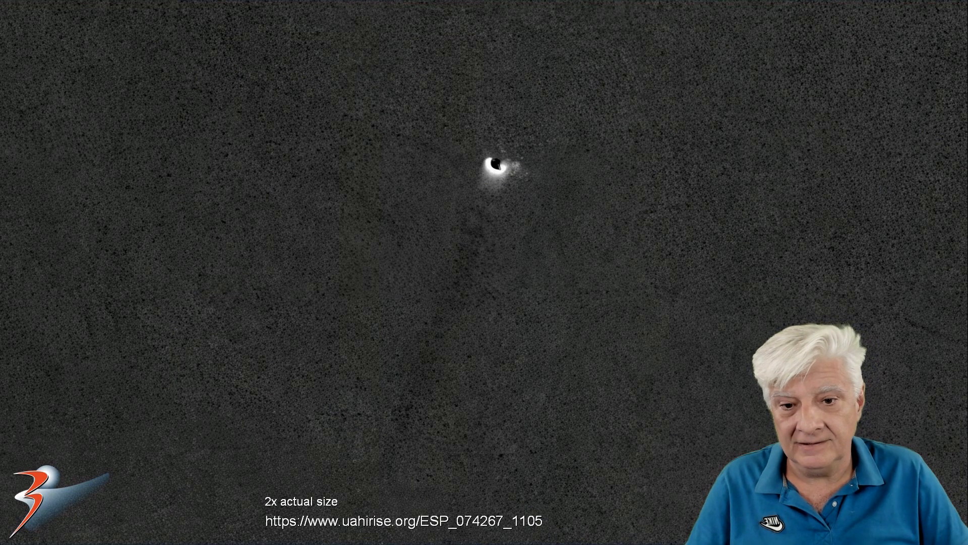
- Bring up the 2x actual-size crop showing the feature's long dark streak
left_click(430, 326)
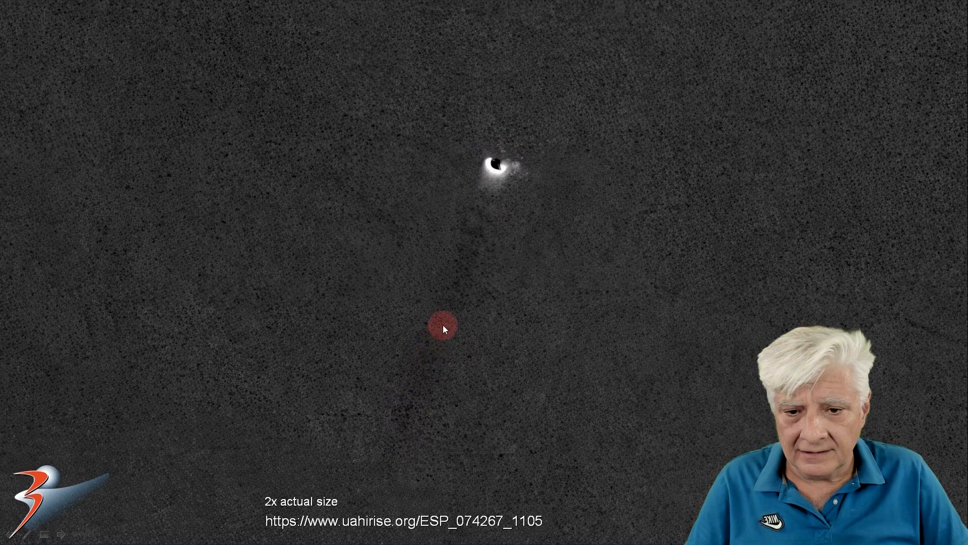
mouse_move(406, 429)
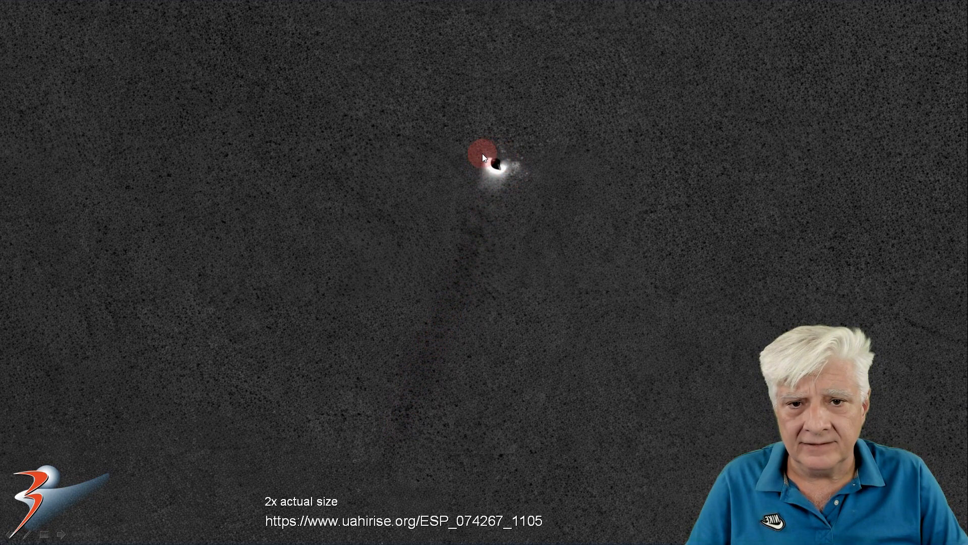
mouse_move(500, 172)
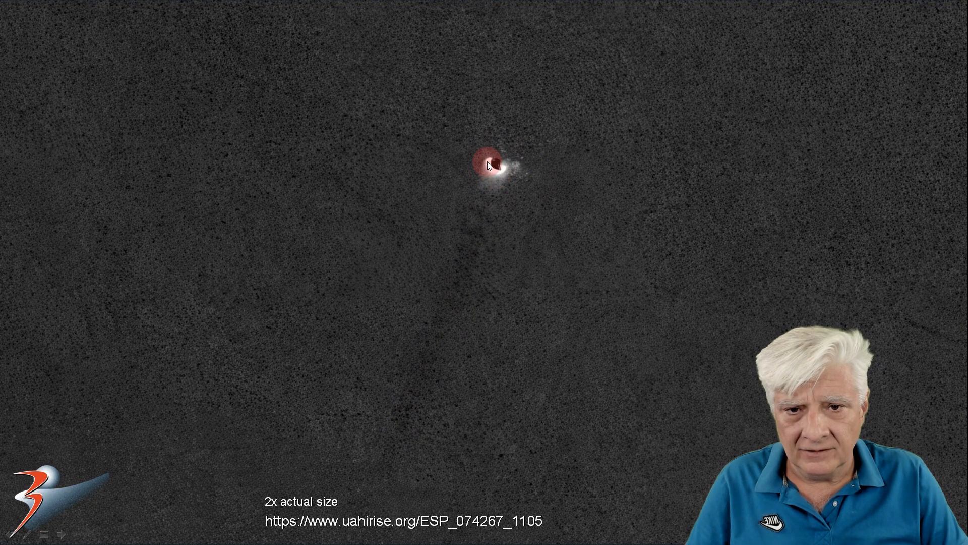
mouse_move(500, 180)
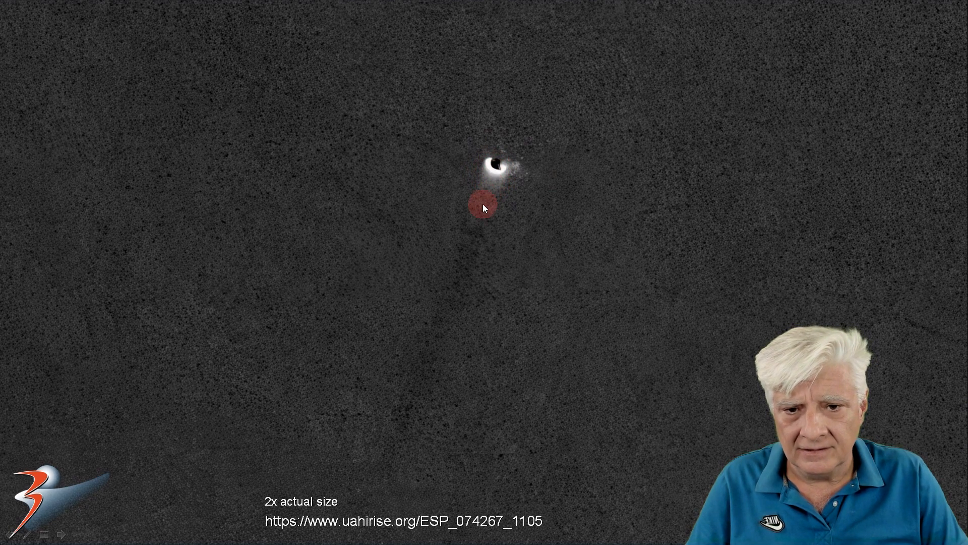
mouse_move(465, 285)
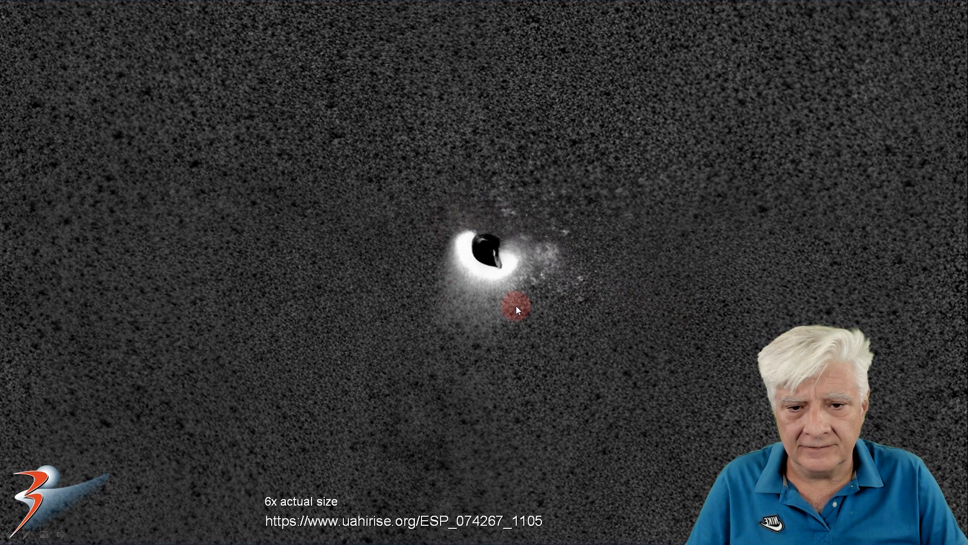
mouse_move(734, 316)
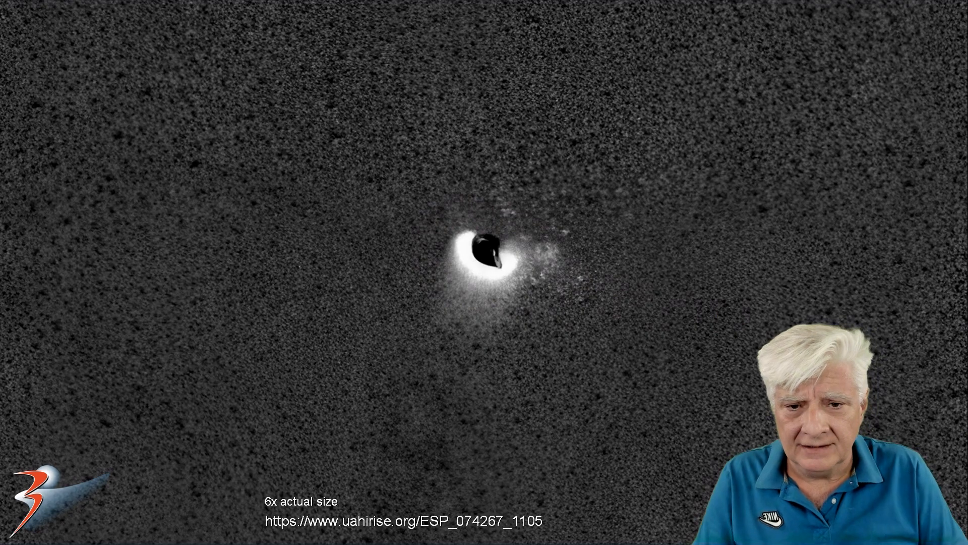
- Advance to the 6x actual-size crop of the bright round feature
left_click(482, 265)
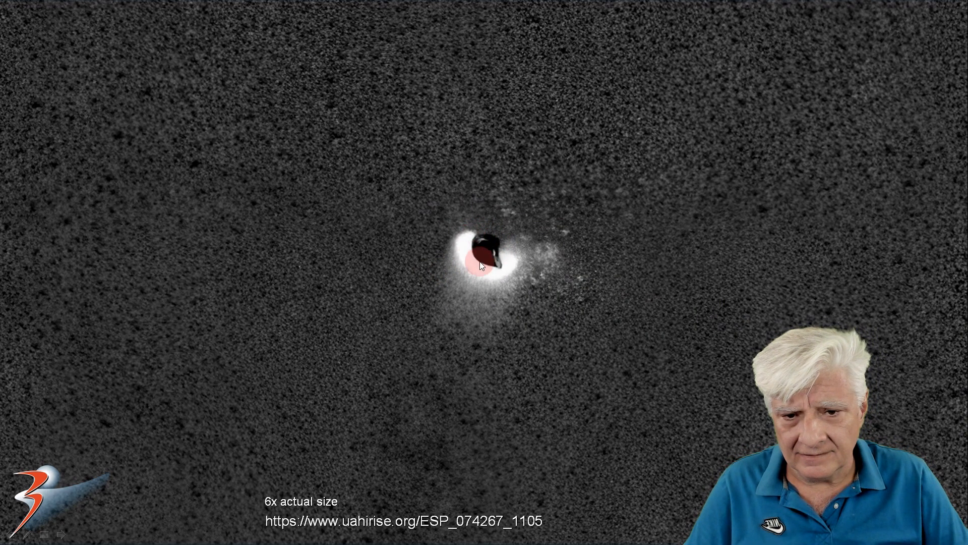